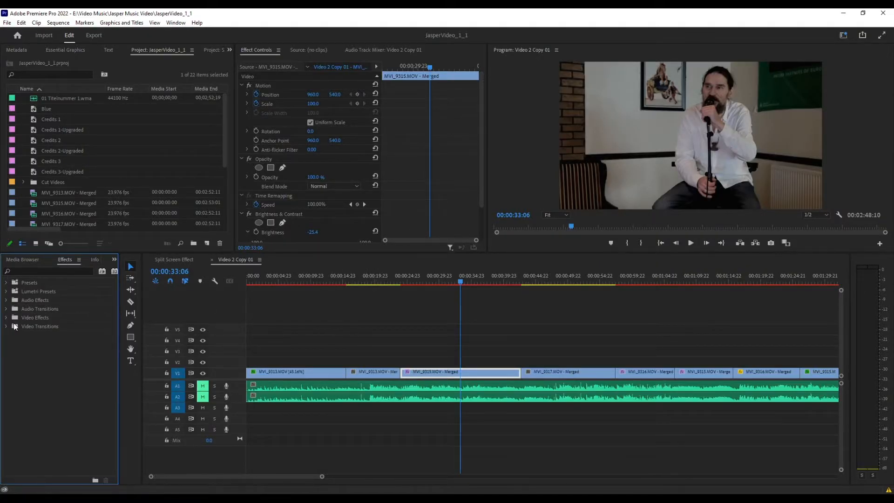
Find the Slide transition via the 'slide' search, place it on the MVI_9313/MVI_9315 cut and play it back.
click(37, 271)
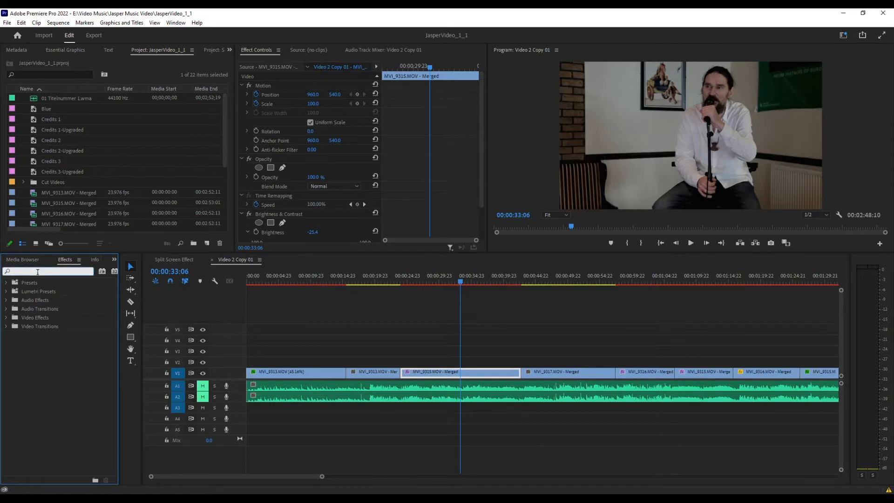
text(slide)
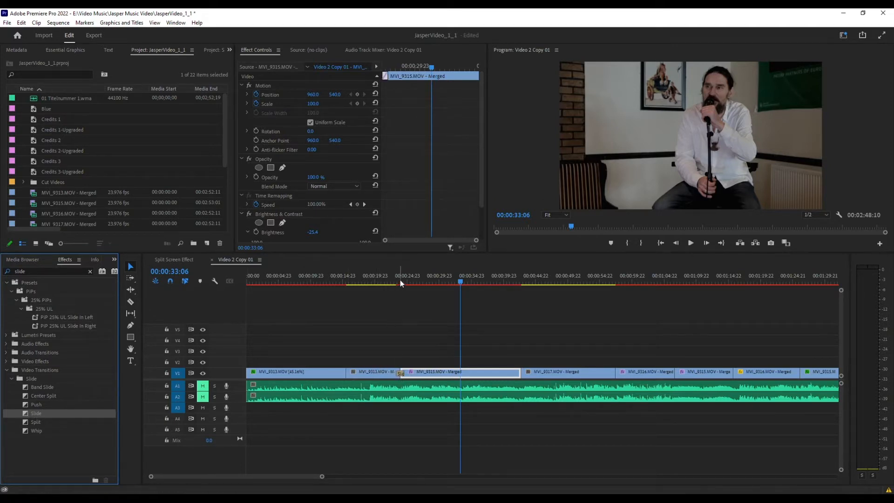
click(393, 282)
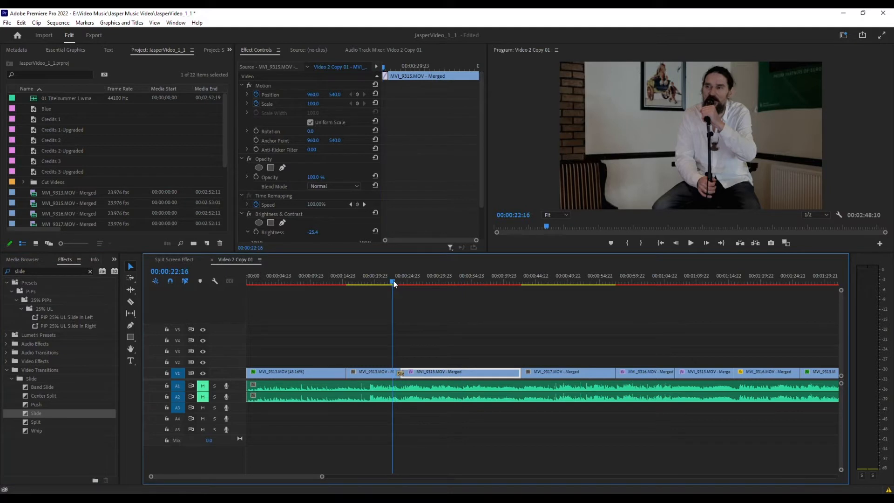
click(690, 242)
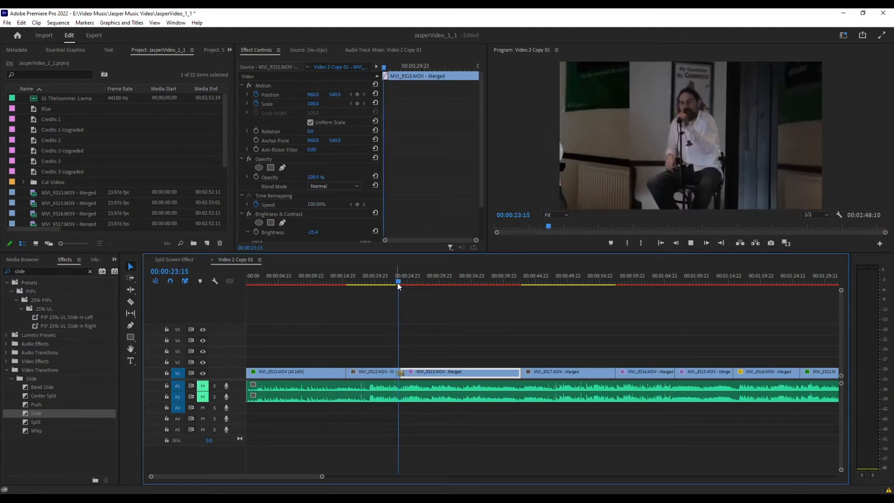
click(410, 283)
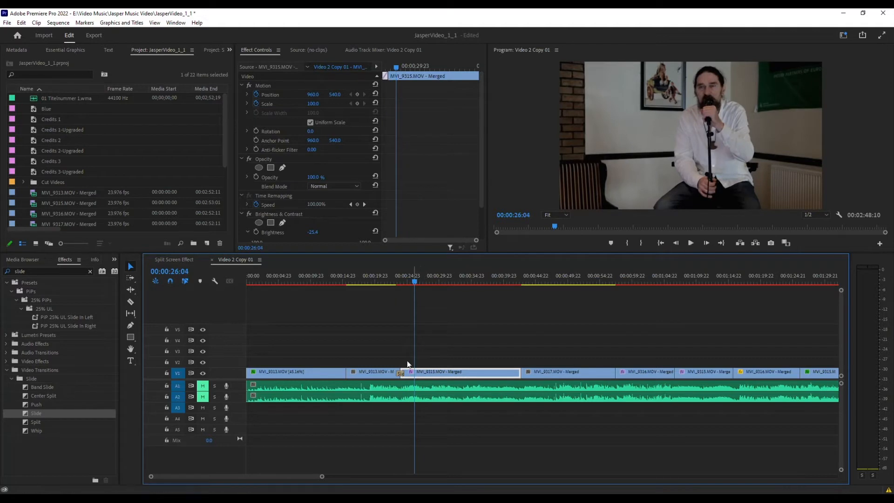
Select the Slide transition and change its duration and reverse its slide direction in Effect Controls.
click(401, 372)
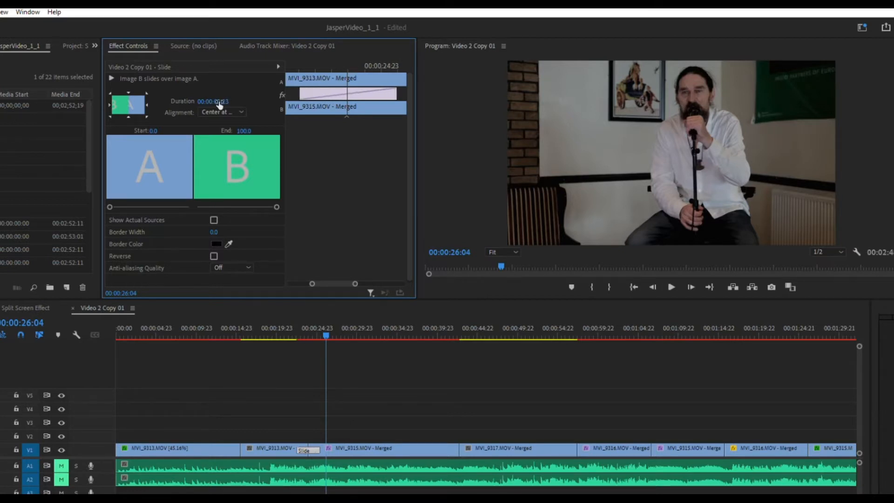
click(215, 101)
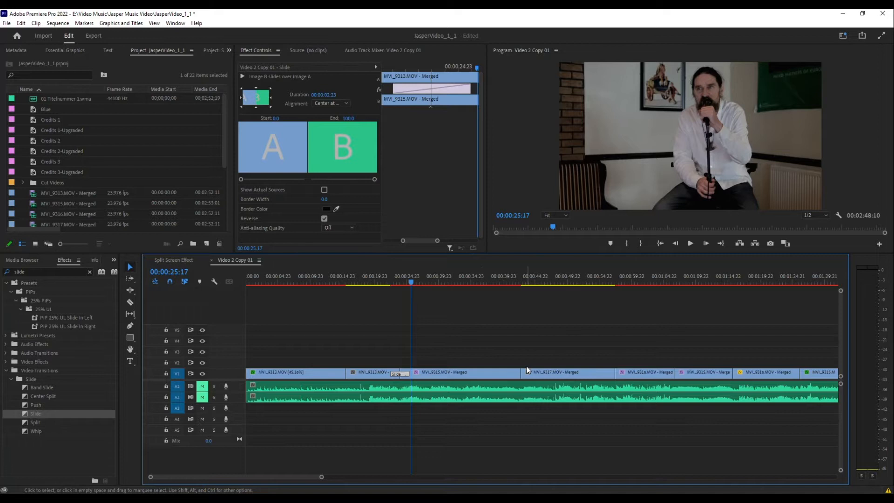
Park the playhead inside MVI_9315 and drag MVI_9317 up toward a higher video track over it.
click(463, 283)
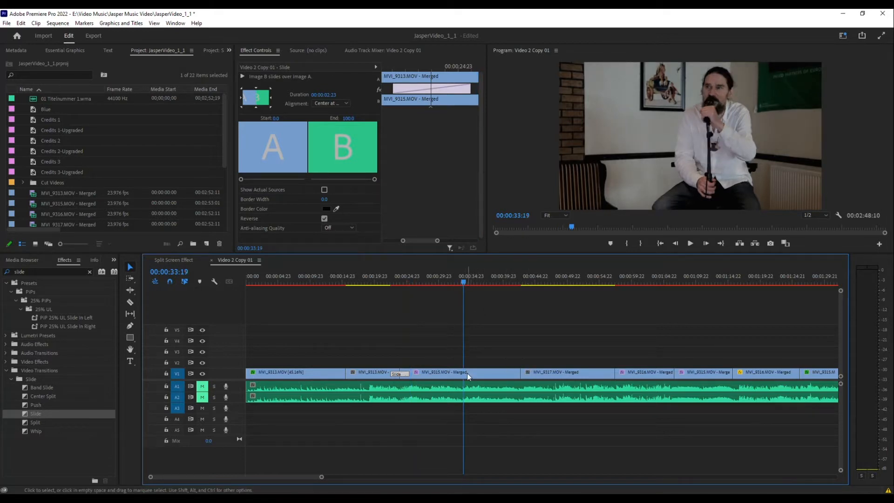
click(464, 373)
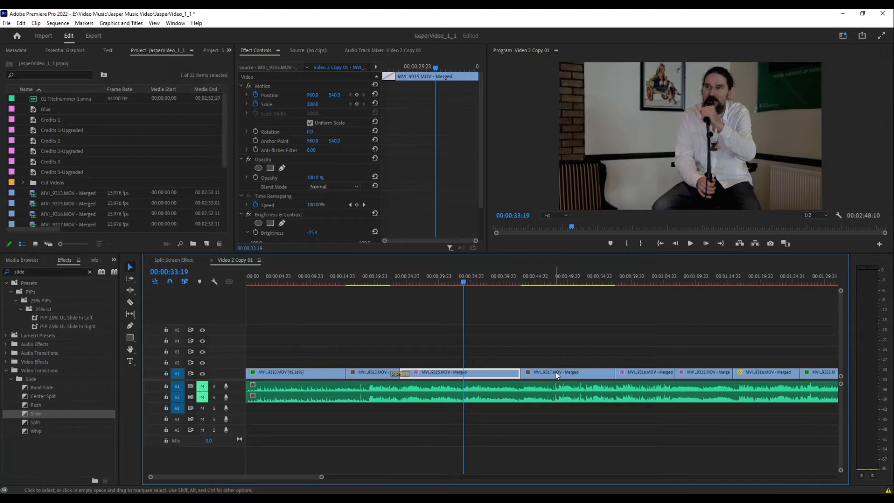
click(555, 372)
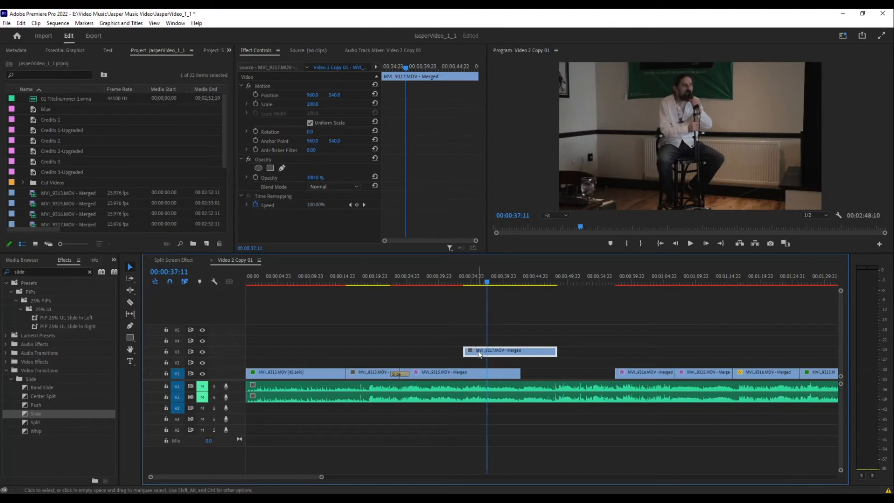
mouse_move(475, 371)
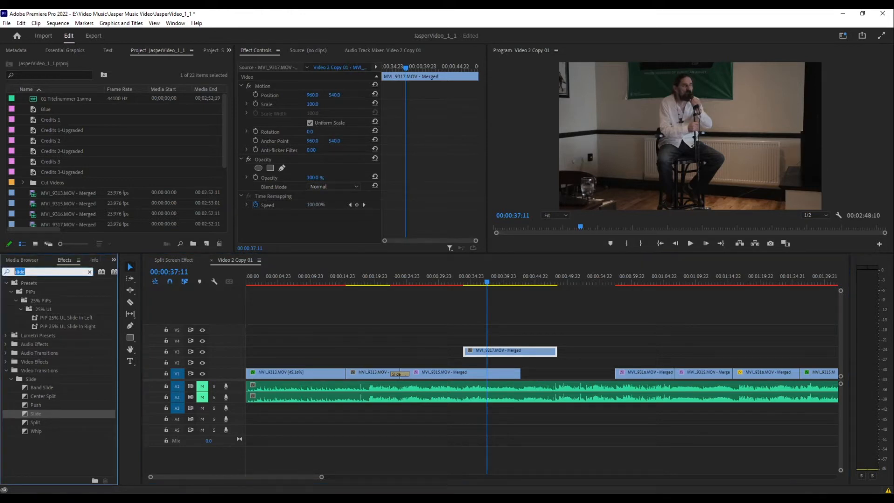
Apply Drop Shadow ('shad' search) to MVI_9317 with 100% opacity, -90° direction, distance 63, scale 100.
text(shad)
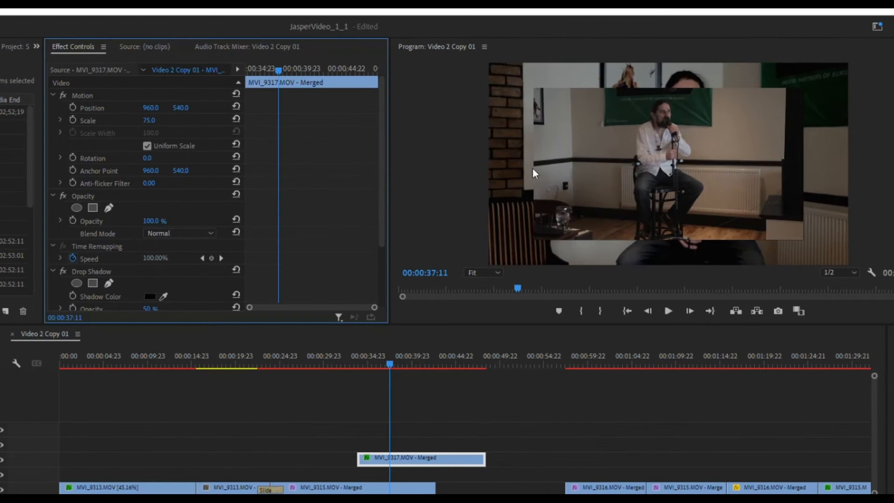
scroll(down, 3)
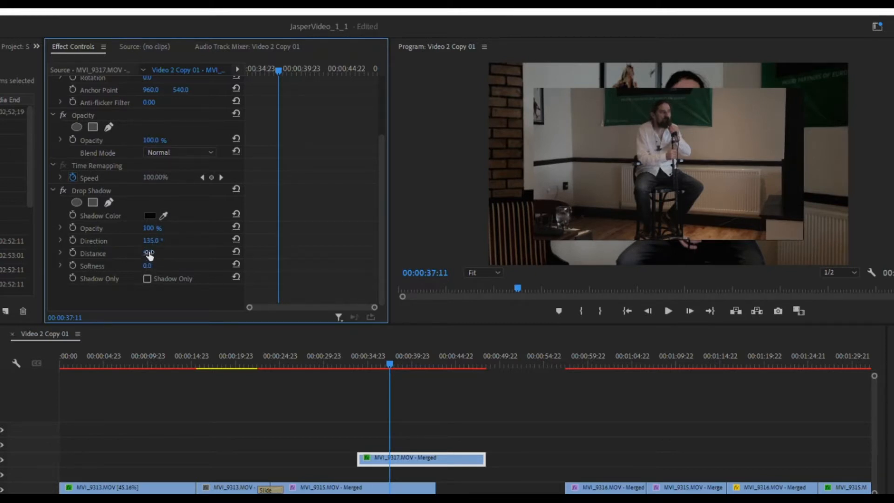
drag(147, 252, 147, 252)
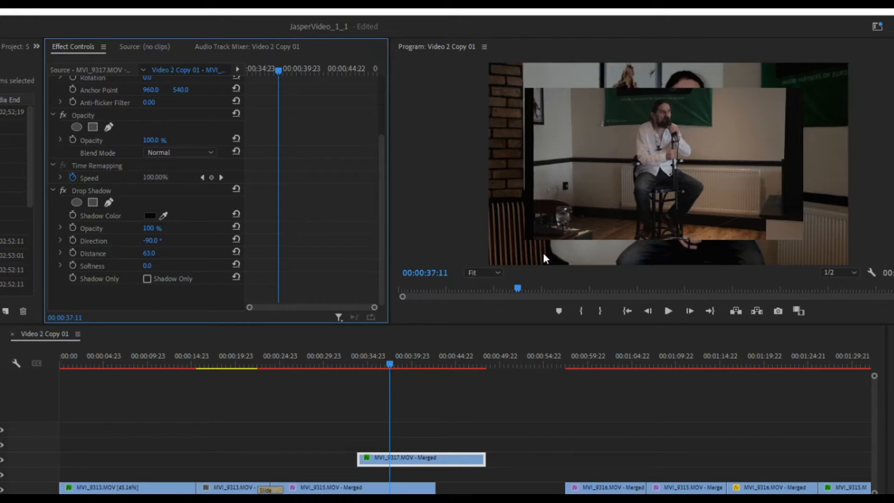
mouse_move(414, 339)
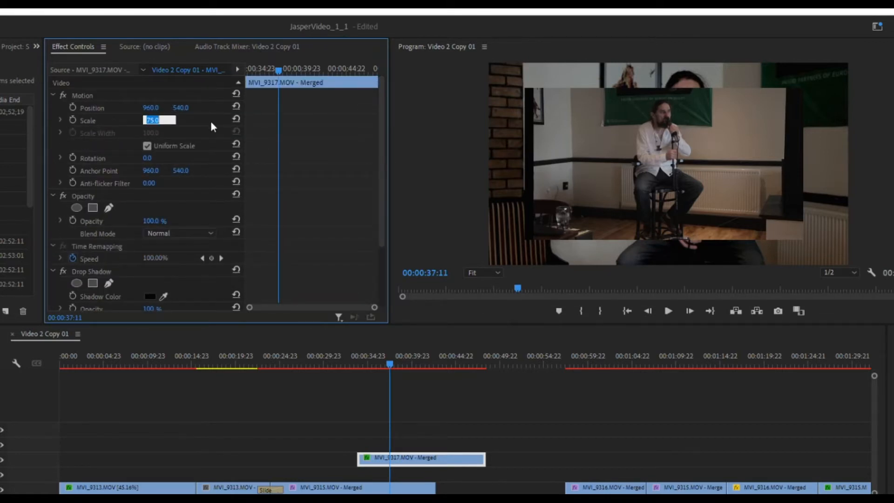
text(100.0)
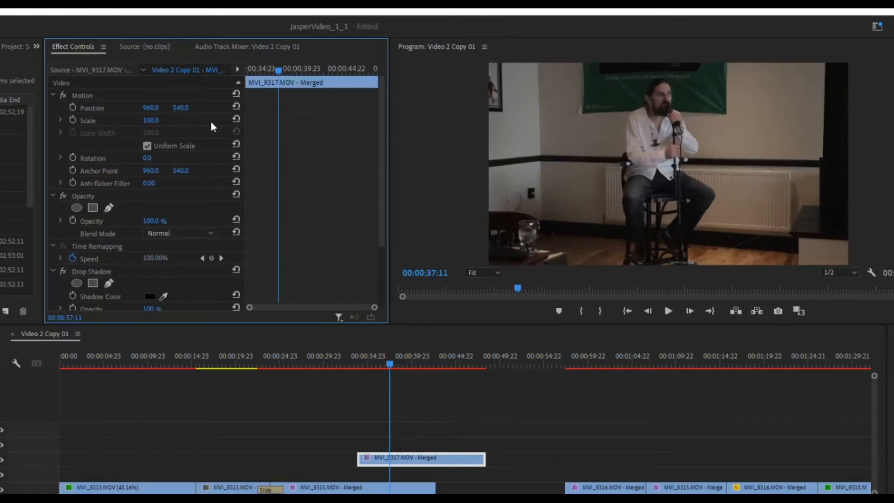
Keyframe MVI_9317's position and align its start with the playhead.
click(339, 363)
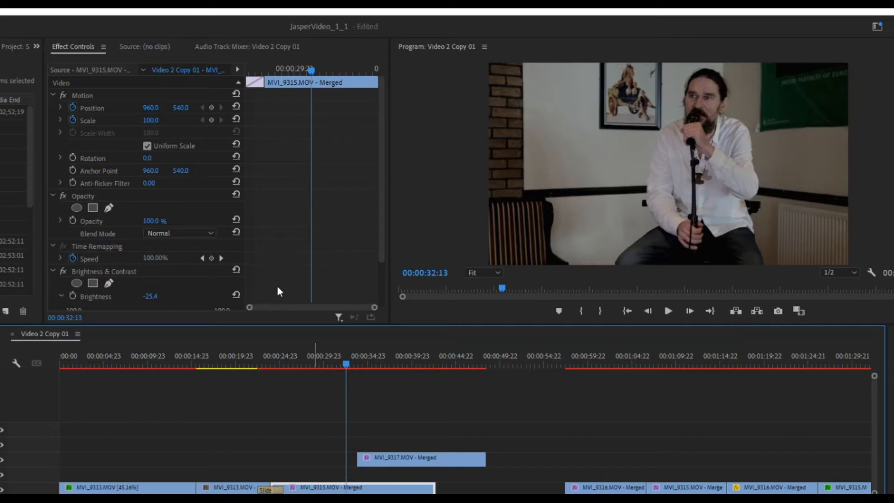
mouse_move(214, 111)
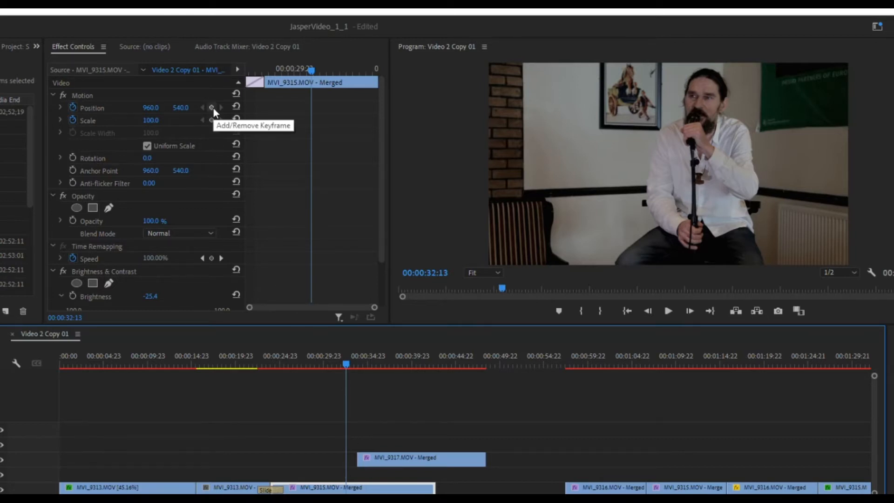
click(213, 107)
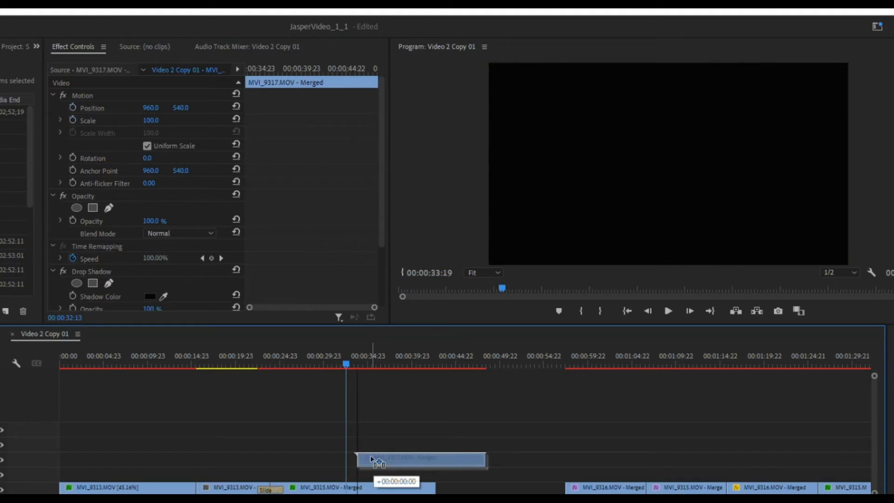
drag(376, 458, 357, 459)
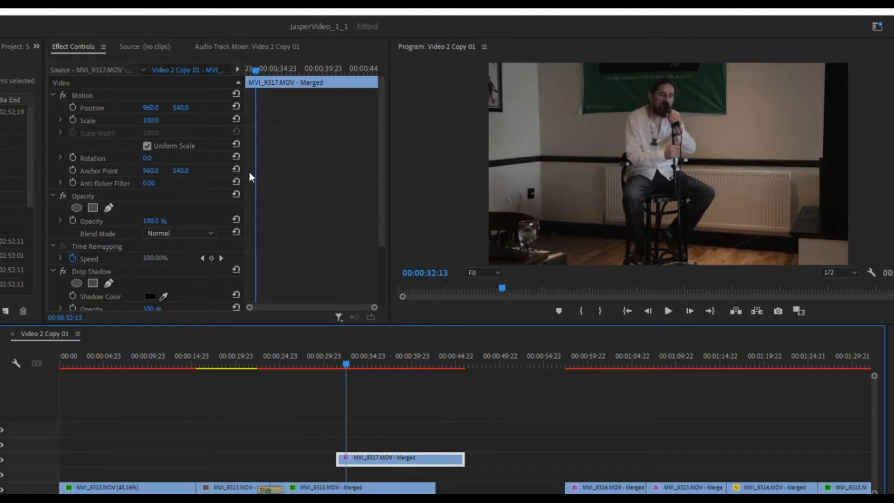
mouse_move(317, 106)
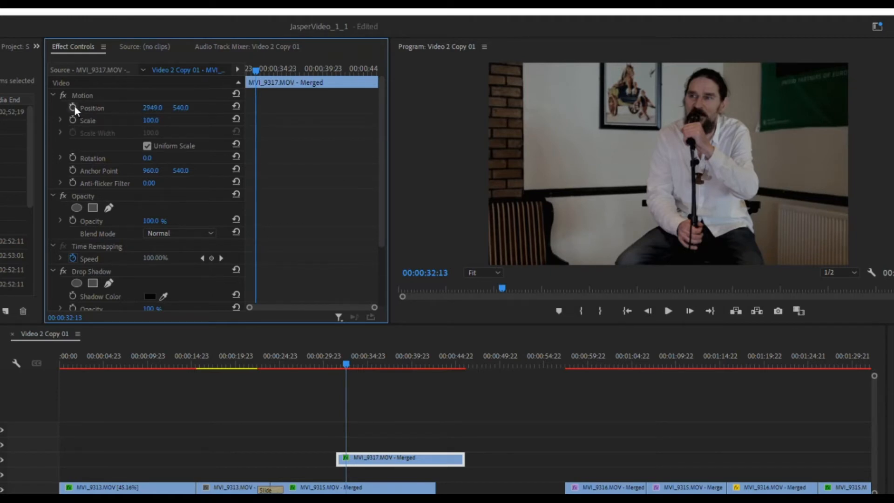
Enable Position keyframing and scrub X so the clip slides in from the right into the right panel.
click(72, 108)
text(2009)
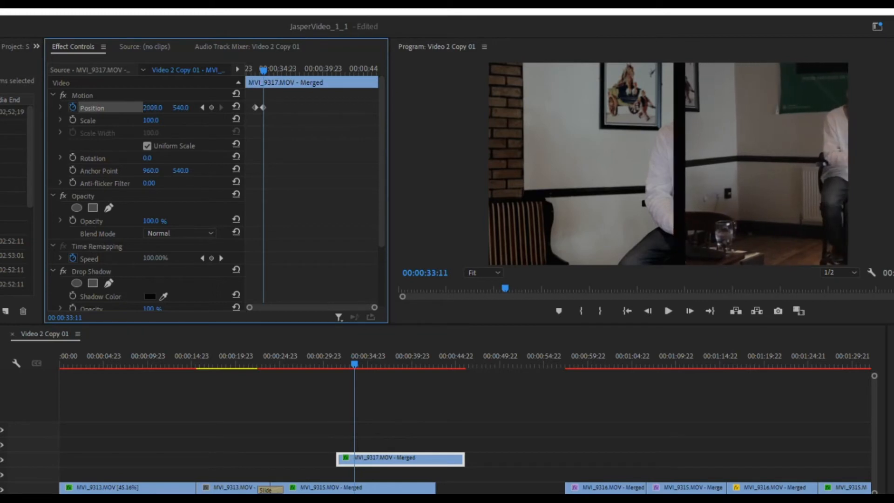
drag(152, 107, 172, 107)
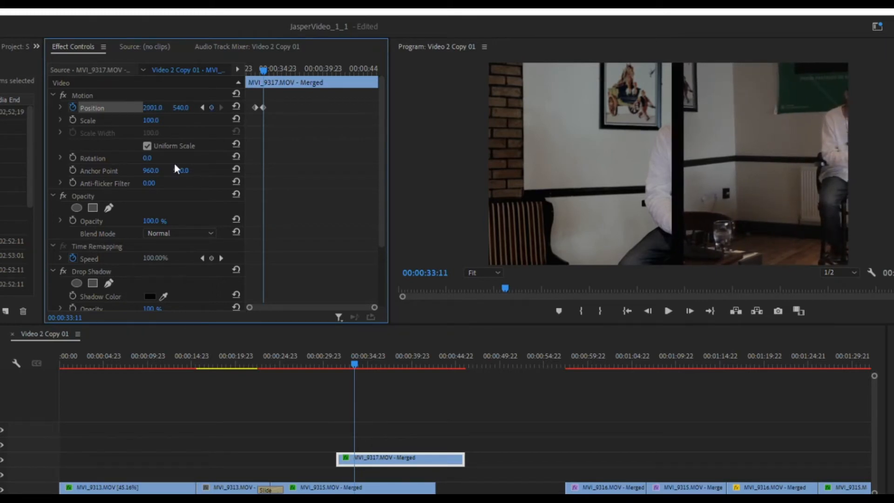
click(347, 500)
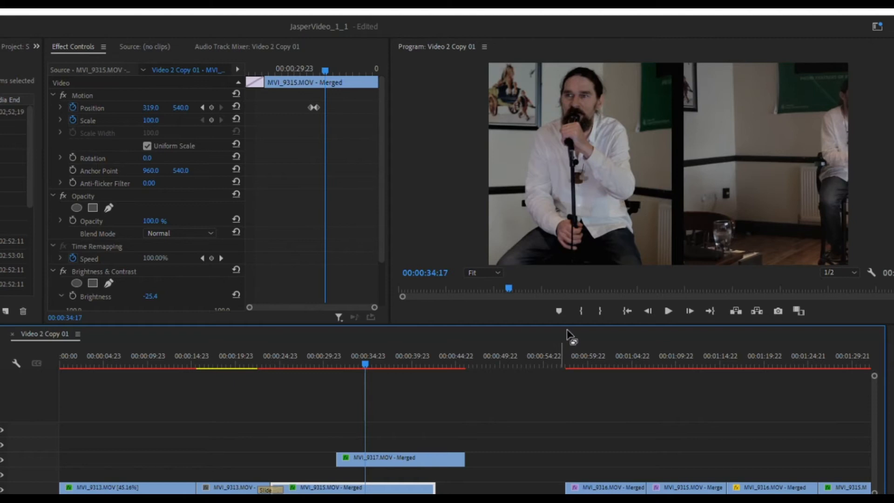
mouse_move(586, 376)
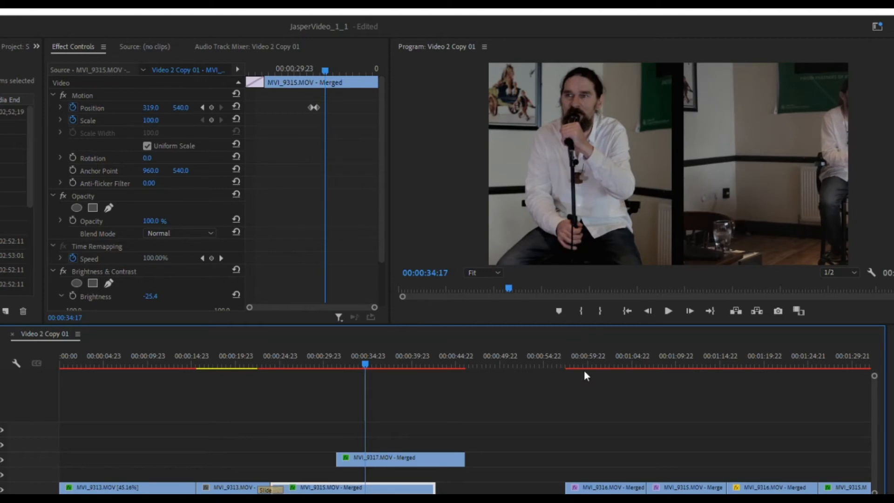
Offset MVI_9316 left and low with a Position keyframe and adjust its drop shadow settings.
click(603, 500)
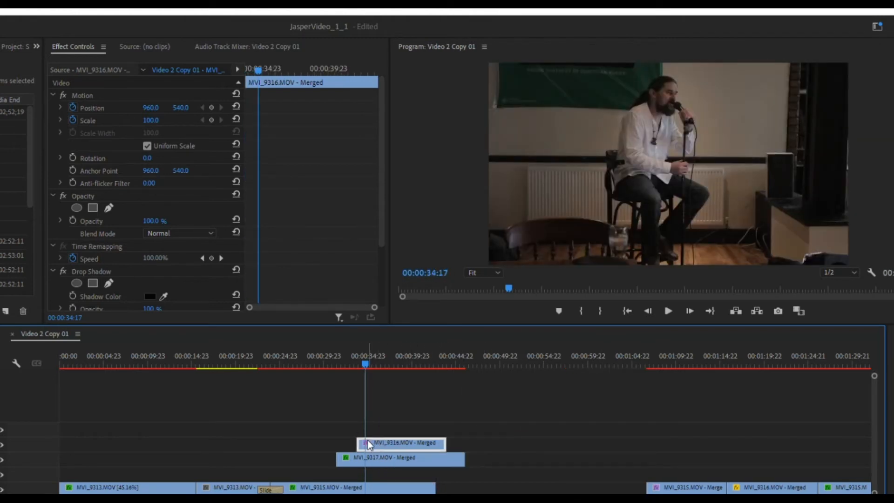
mouse_move(264, 158)
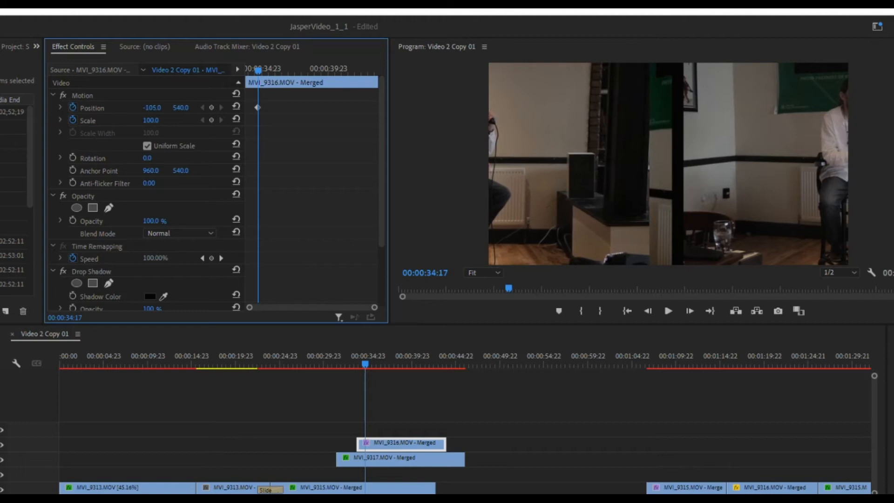
drag(151, 107, 145, 107)
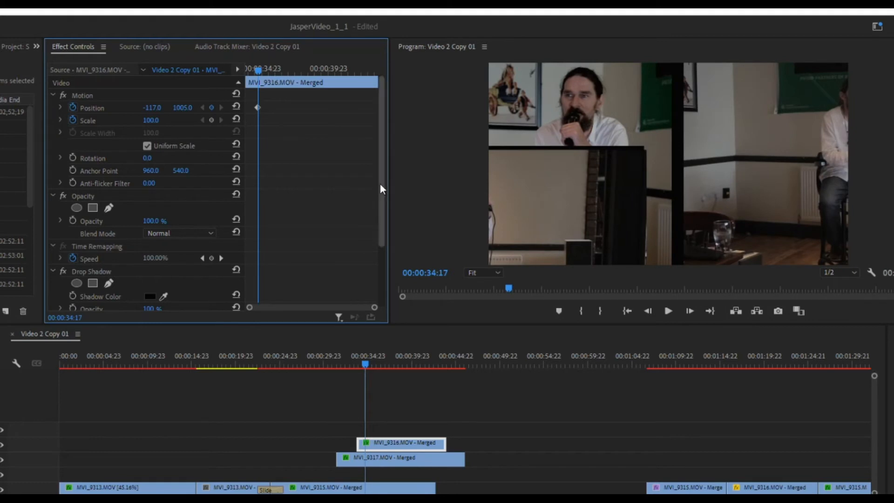
scroll(down, 3)
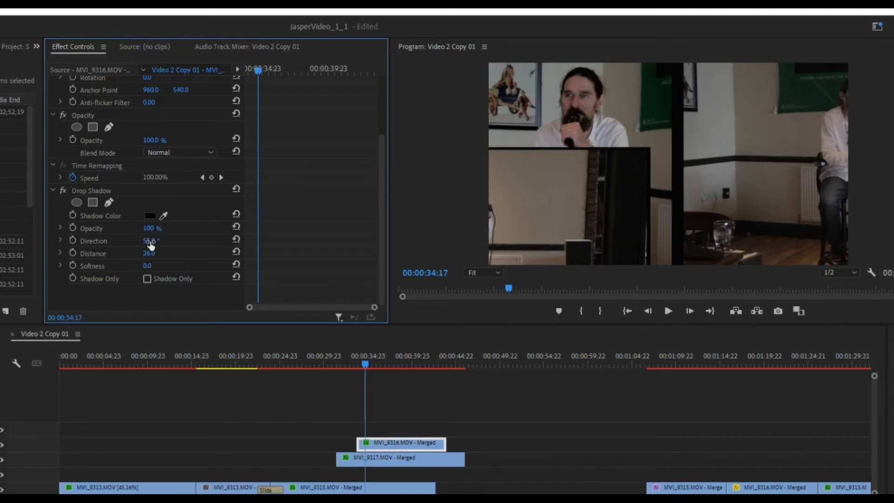
drag(148, 241, 156, 241)
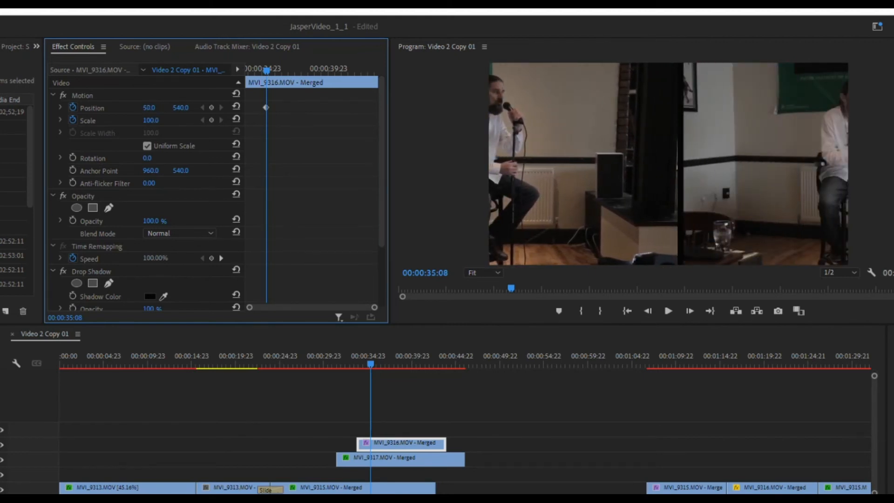
Scrub Position Y to about 1044 so MVI_9316 settles in the lower-left panel.
drag(149, 108, 145, 107)
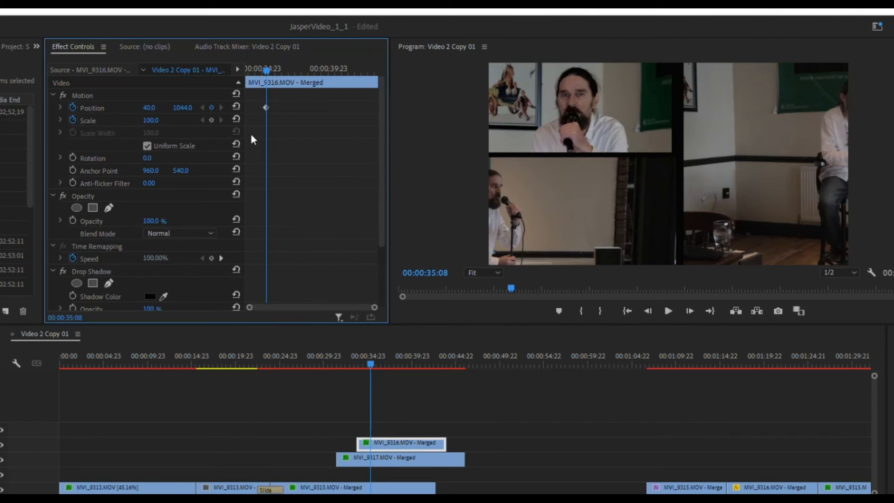
mouse_move(642, 166)
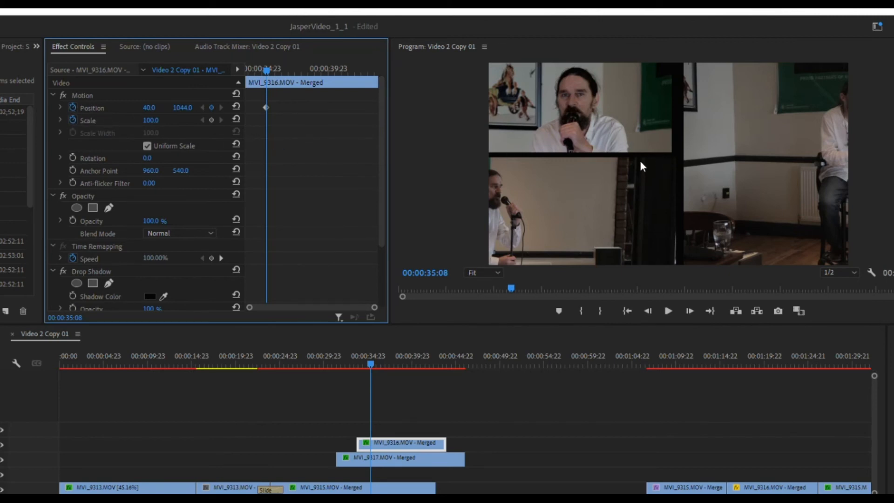
mouse_move(687, 224)
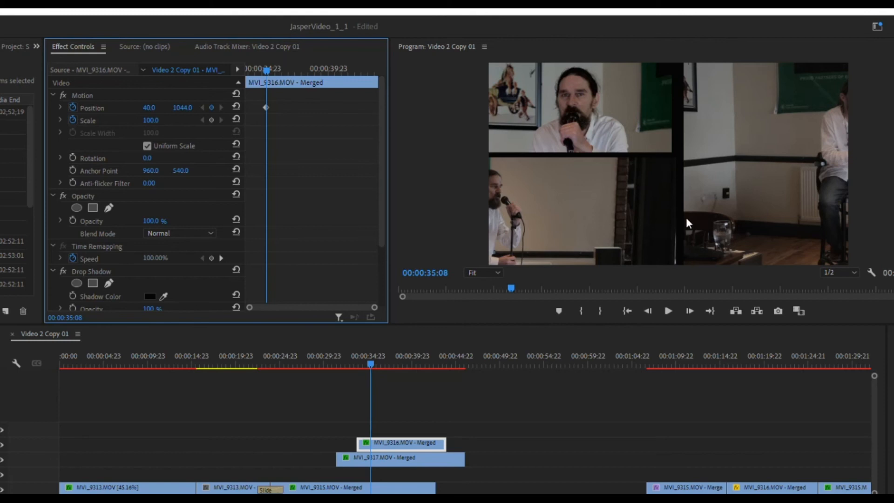
mouse_move(537, 194)
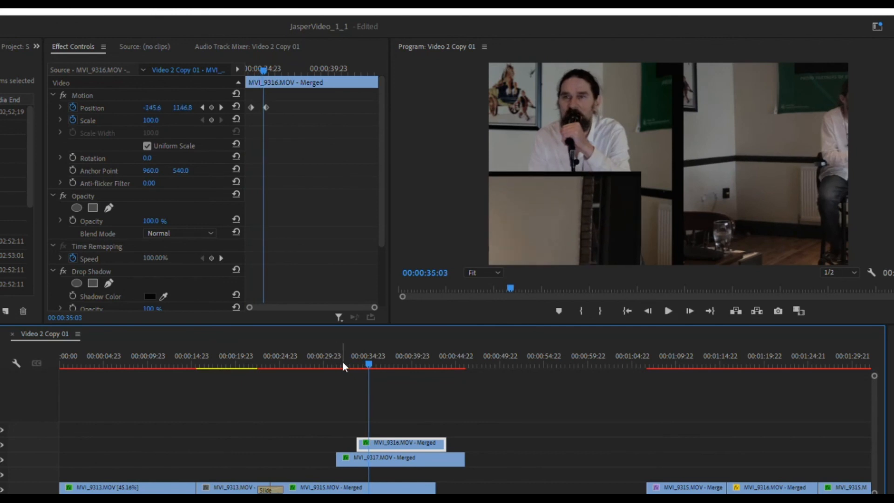
click(668, 311)
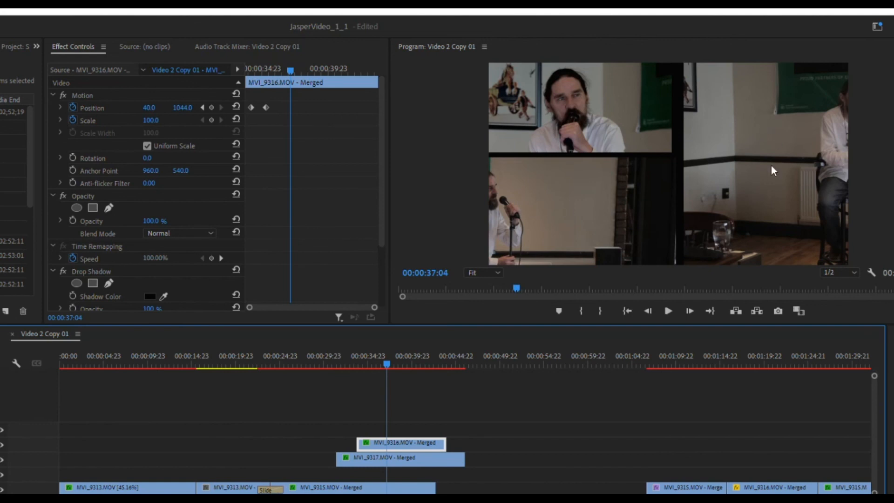
mouse_move(705, 125)
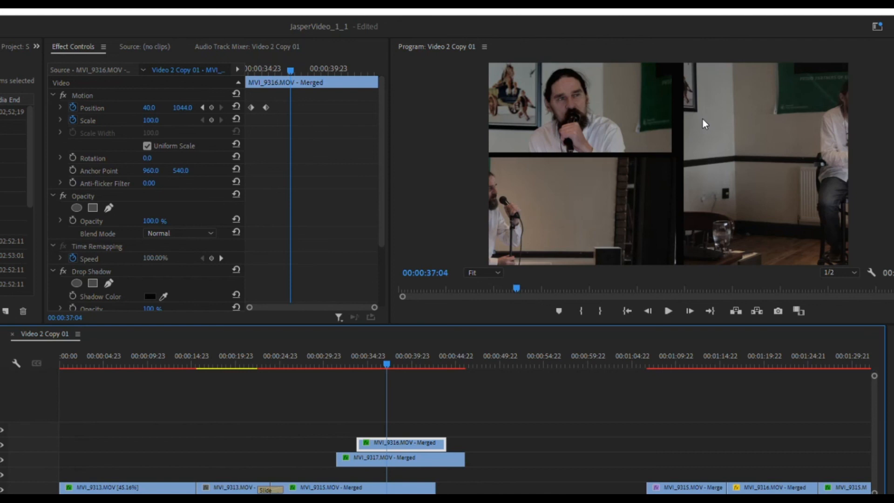
mouse_move(609, 234)
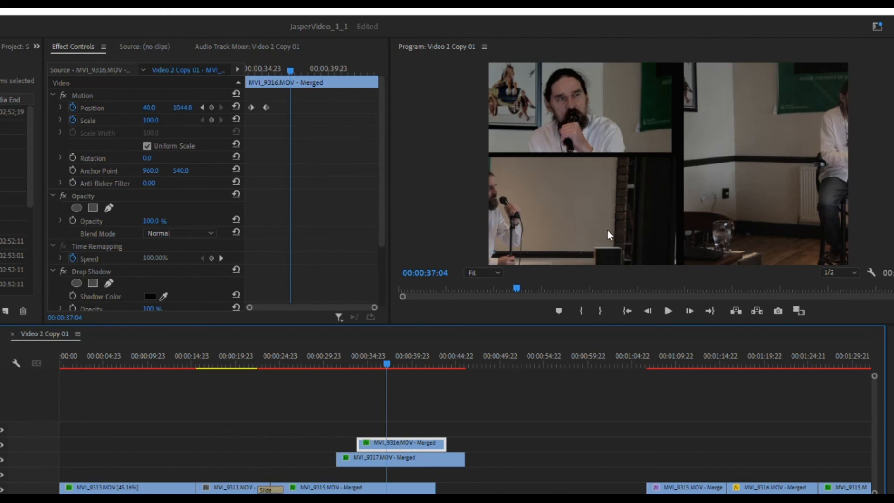
mouse_move(276, 272)
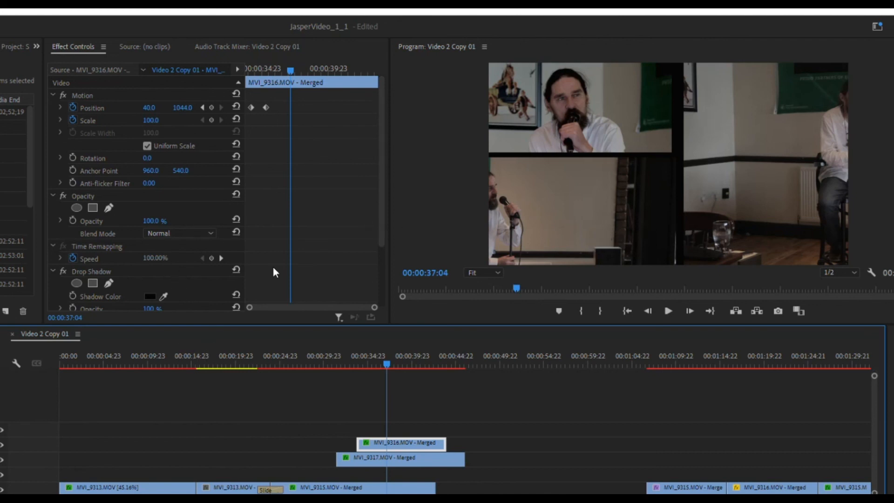
mouse_move(611, 173)
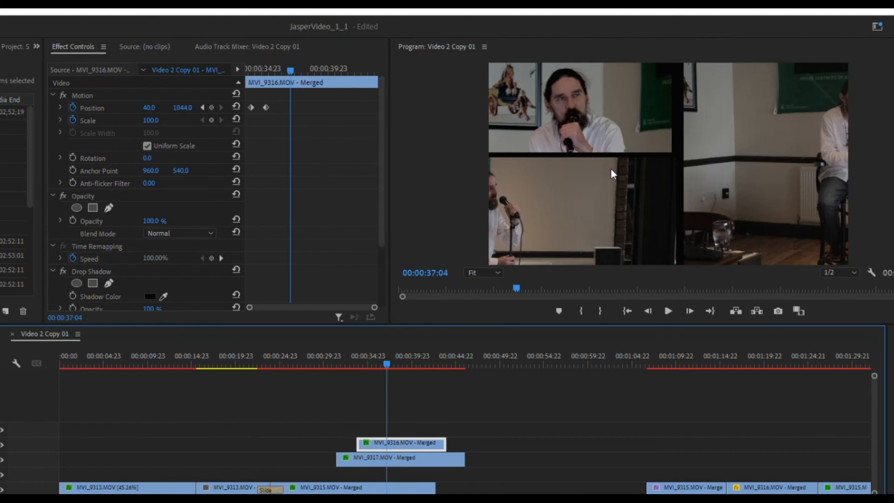
mouse_move(615, 181)
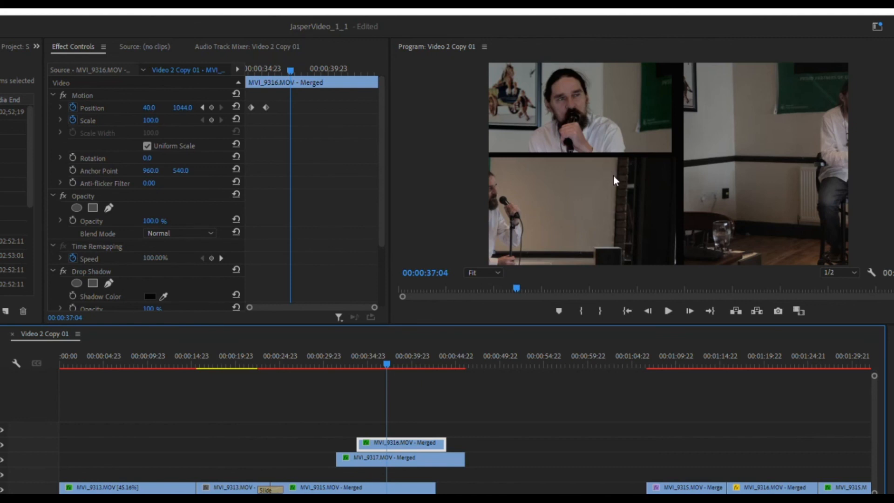